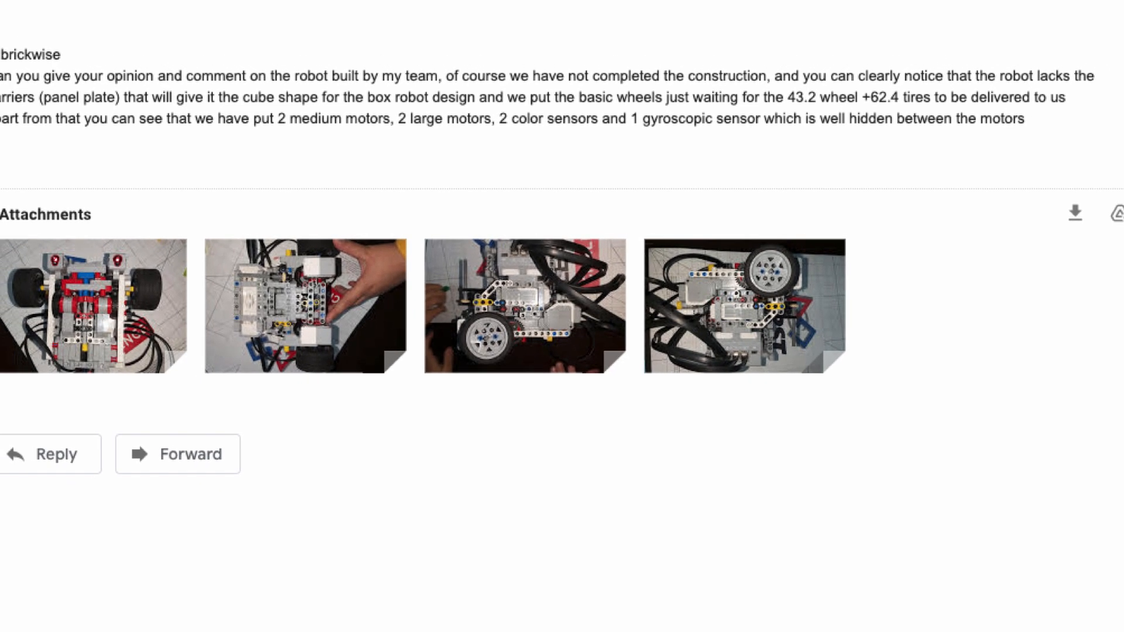
- Scroll back up through the robot email and its photos
scroll(up, 3)
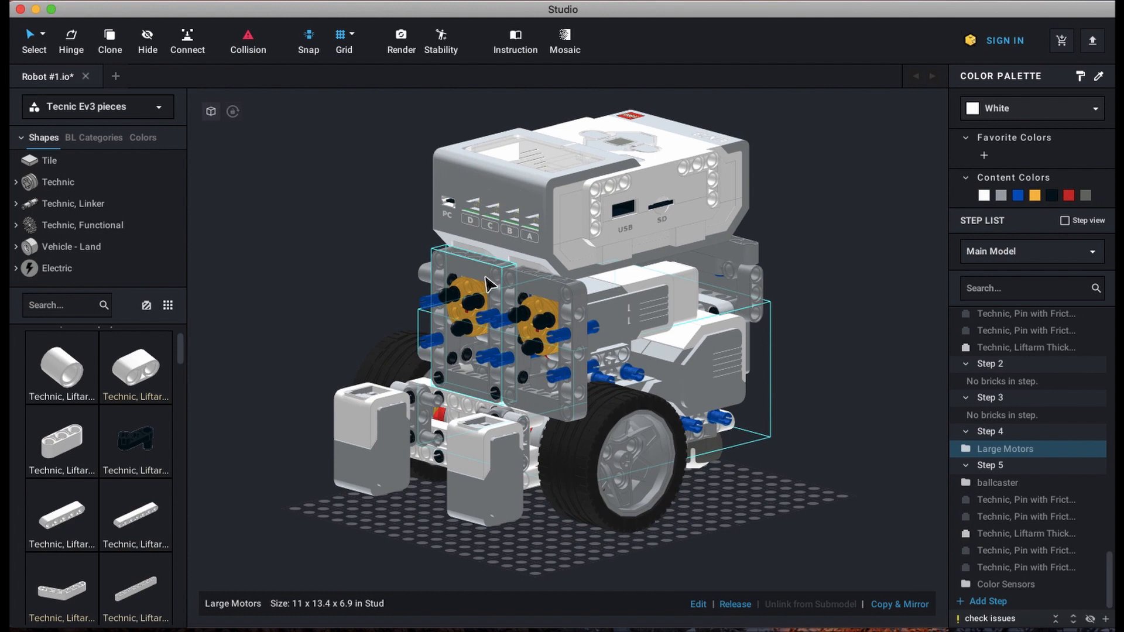
click(534, 344)
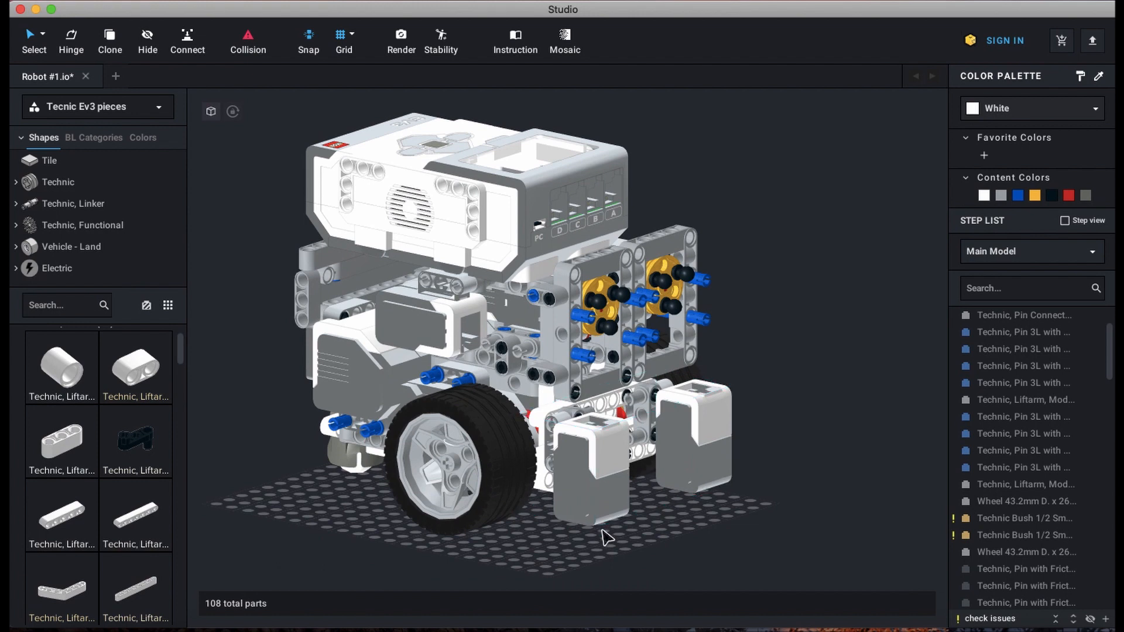
mouse_move(92, 451)
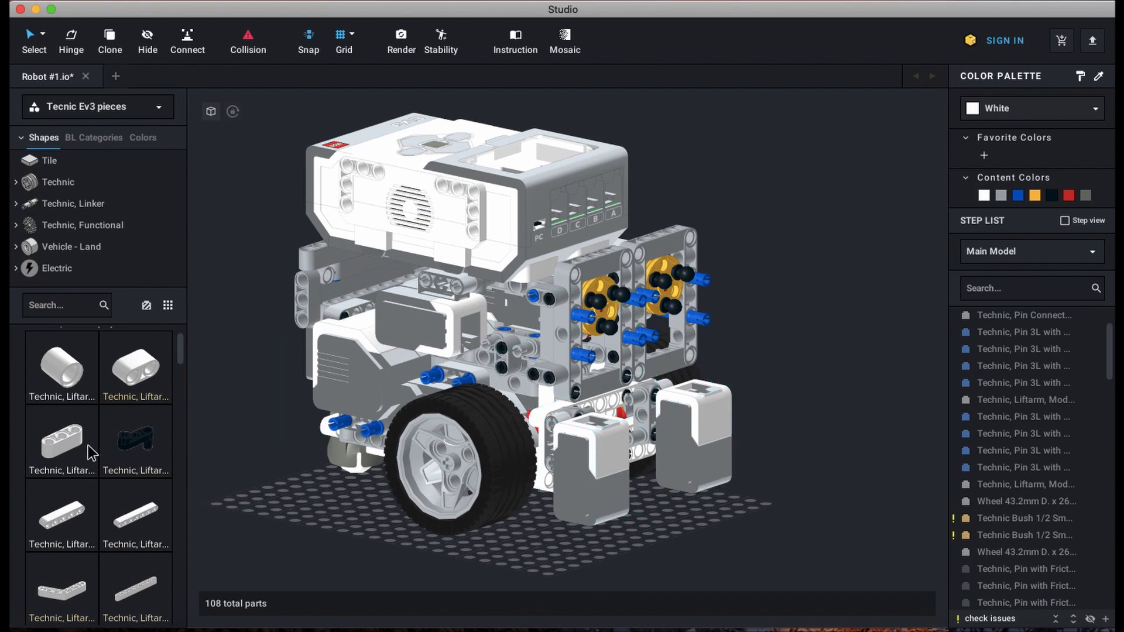
- Turn Robot #1 to a side view and enter the Large Motors submodel
click(606, 532)
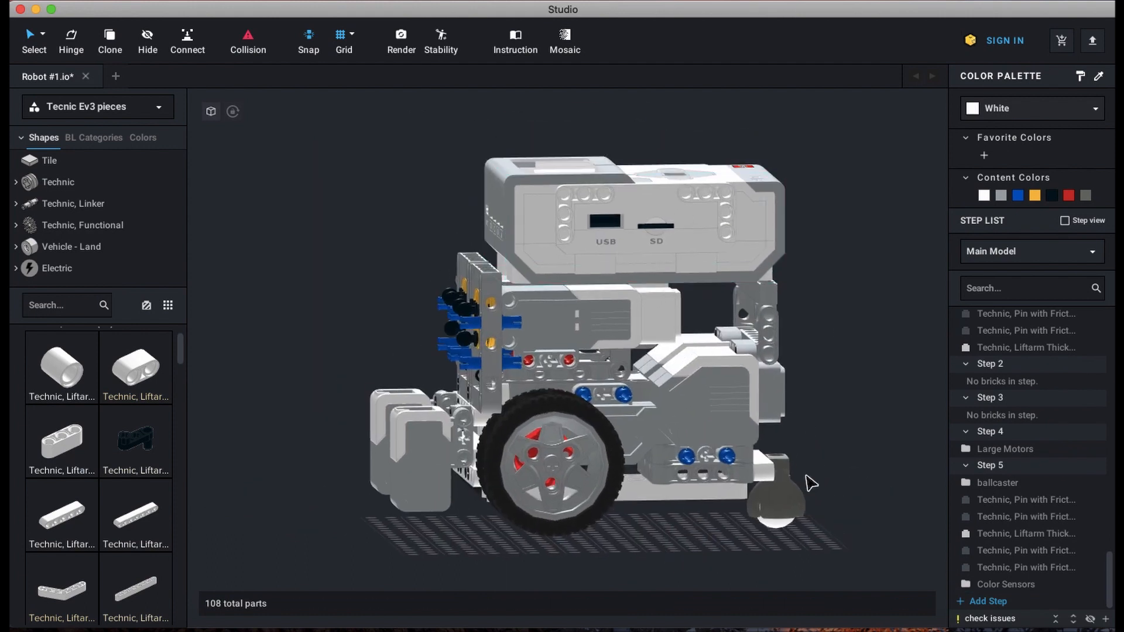
click(631, 218)
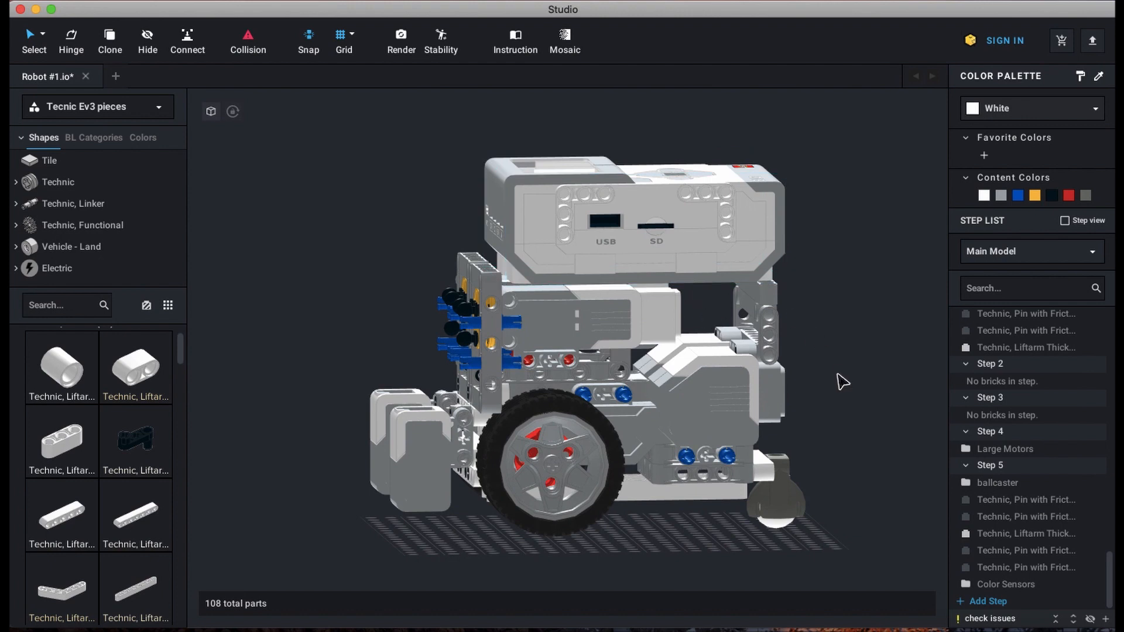
mouse_move(831, 361)
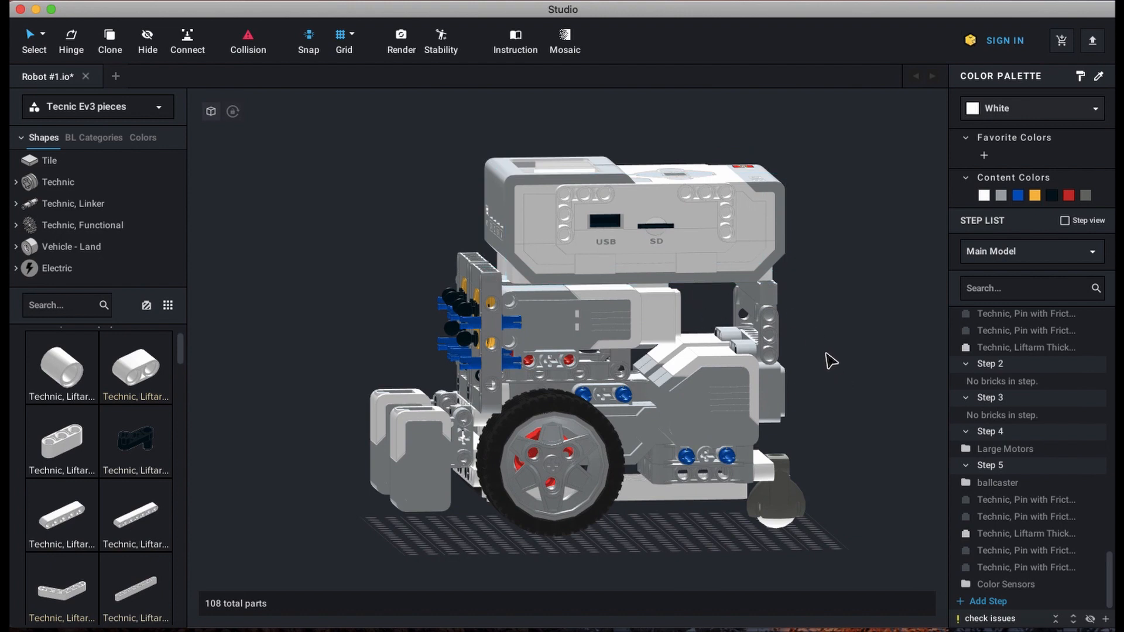
click(1004, 449)
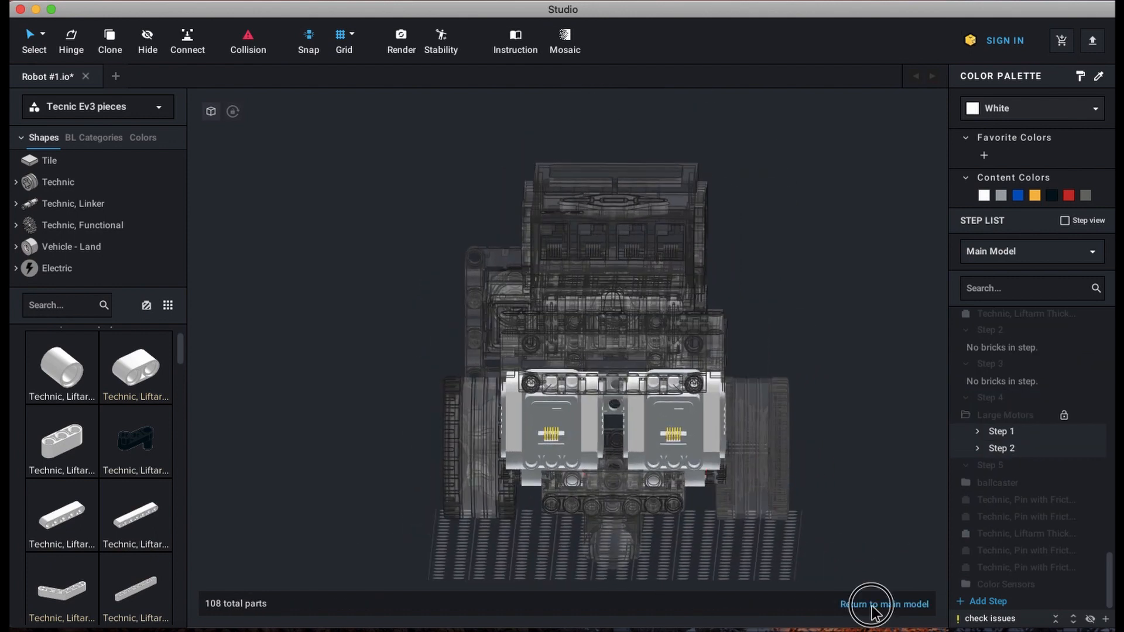
- Return to the main model and select the Large Motors assembly to move it
click(884, 604)
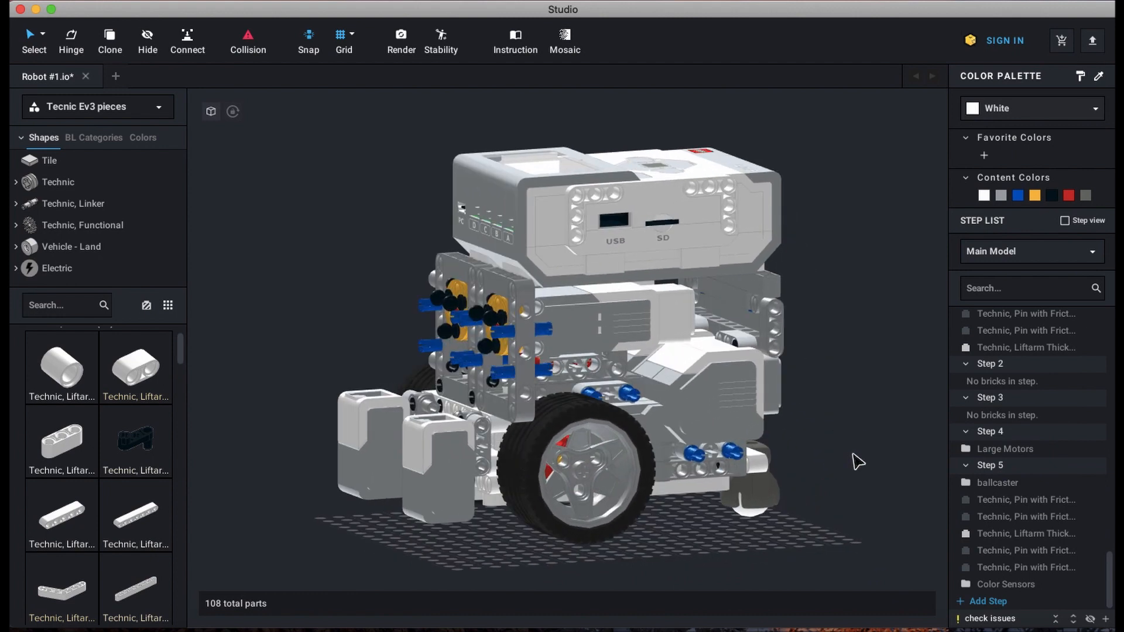
click(1005, 448)
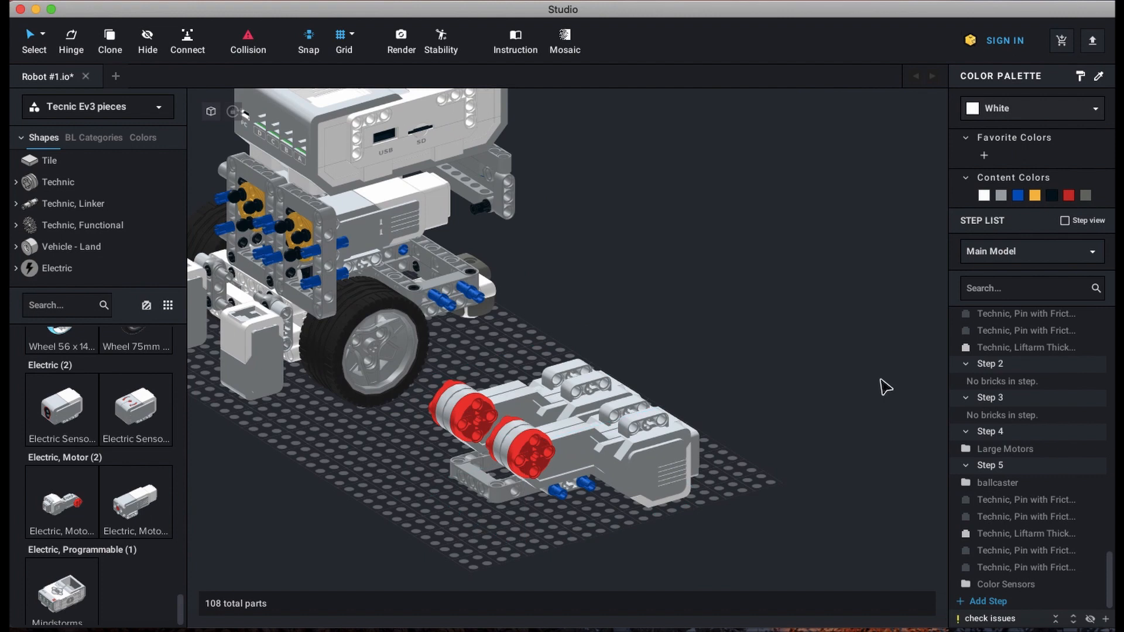
click(803, 502)
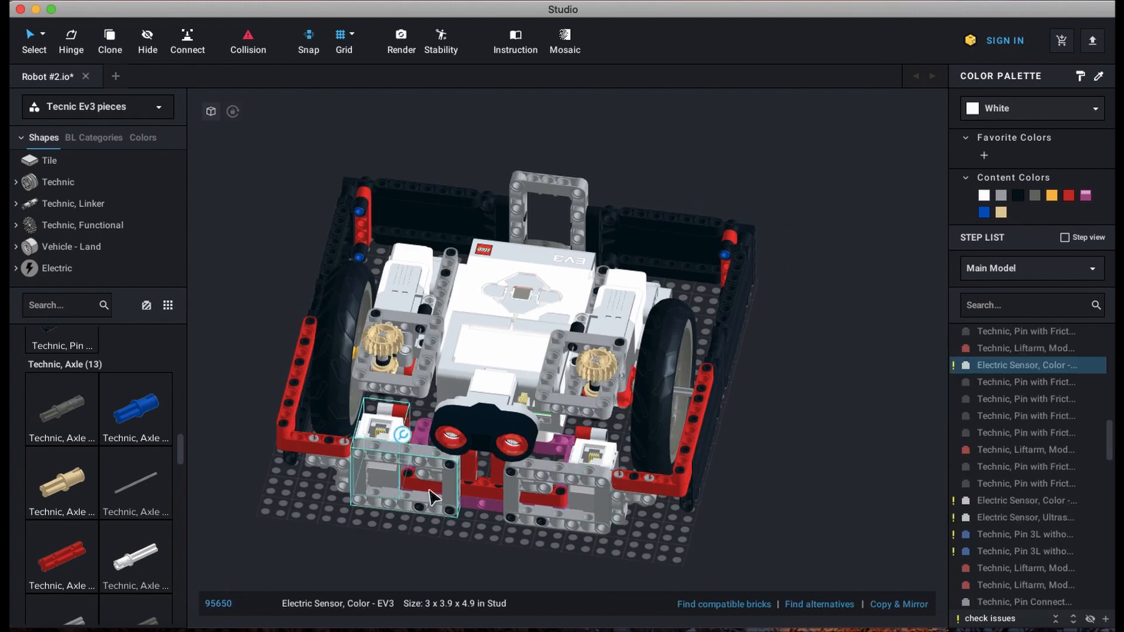
click(1025, 517)
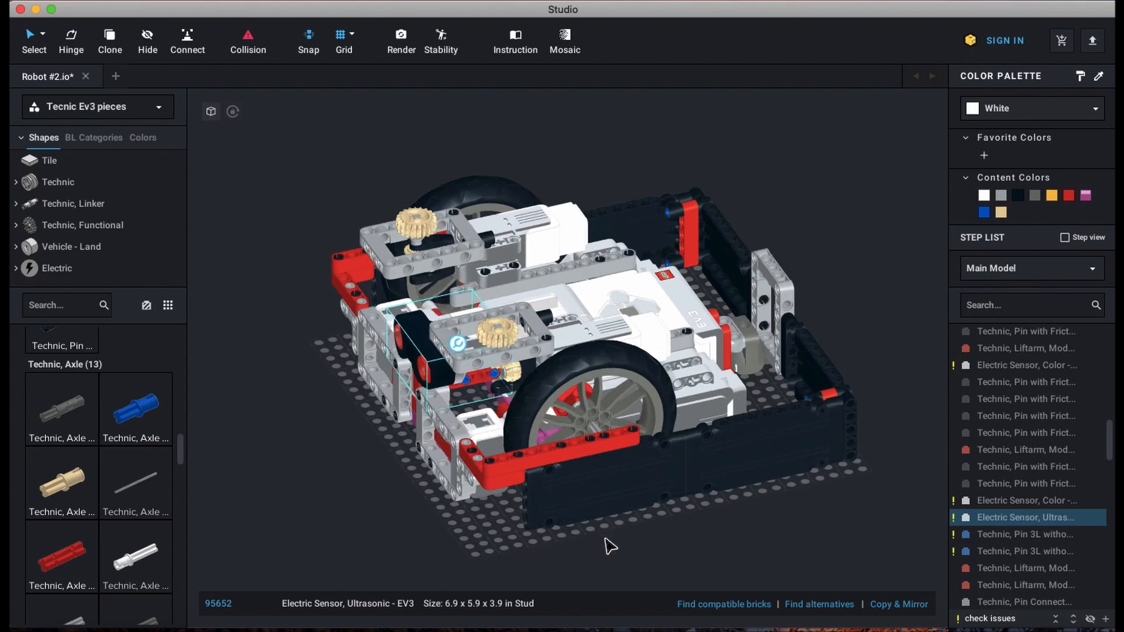
mouse_move(317, 401)
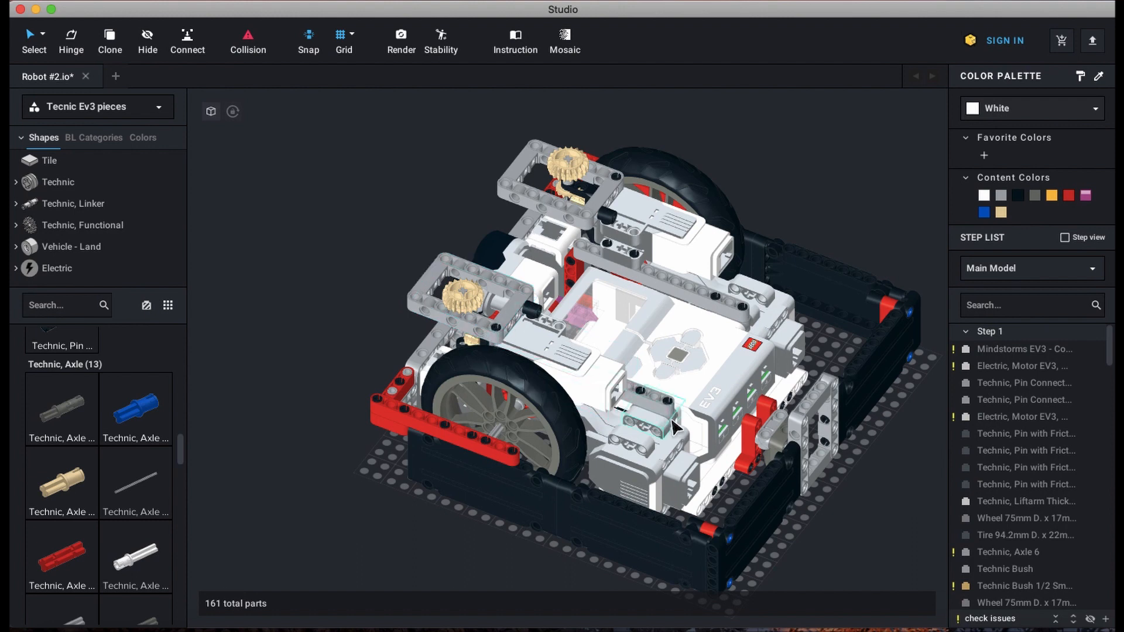
- Attach two new Technic parts to Robot #2, reaching 163 parts
click(643, 409)
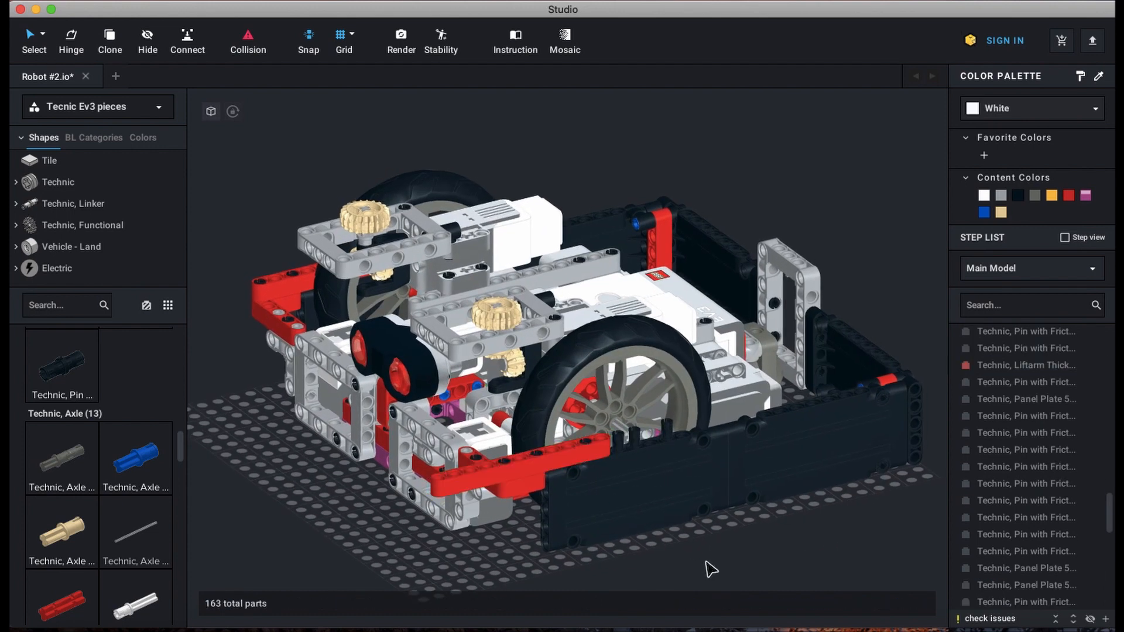
click(597, 473)
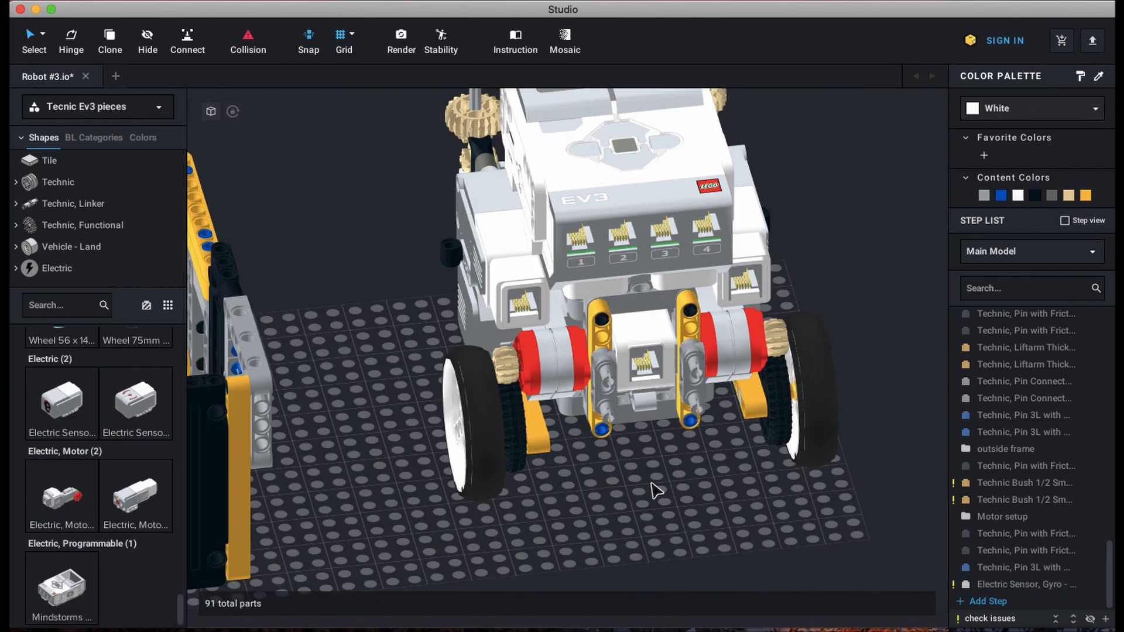
- Search the parts palette for 'axle 5' to add a Technic Axle 5
text(axle 5)
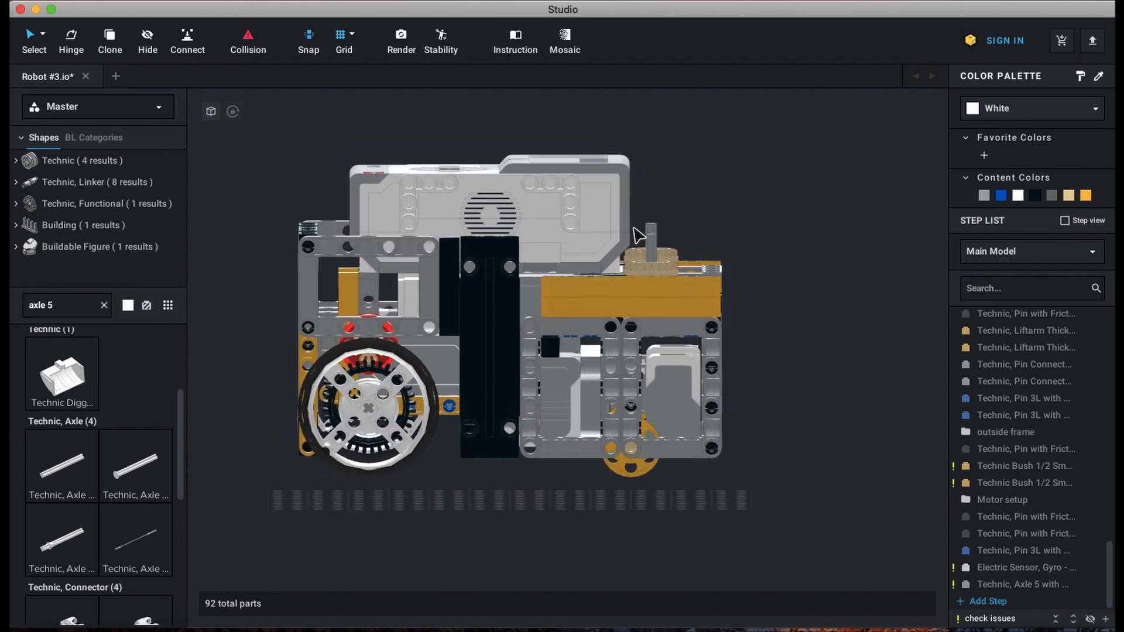
mouse_move(719, 198)
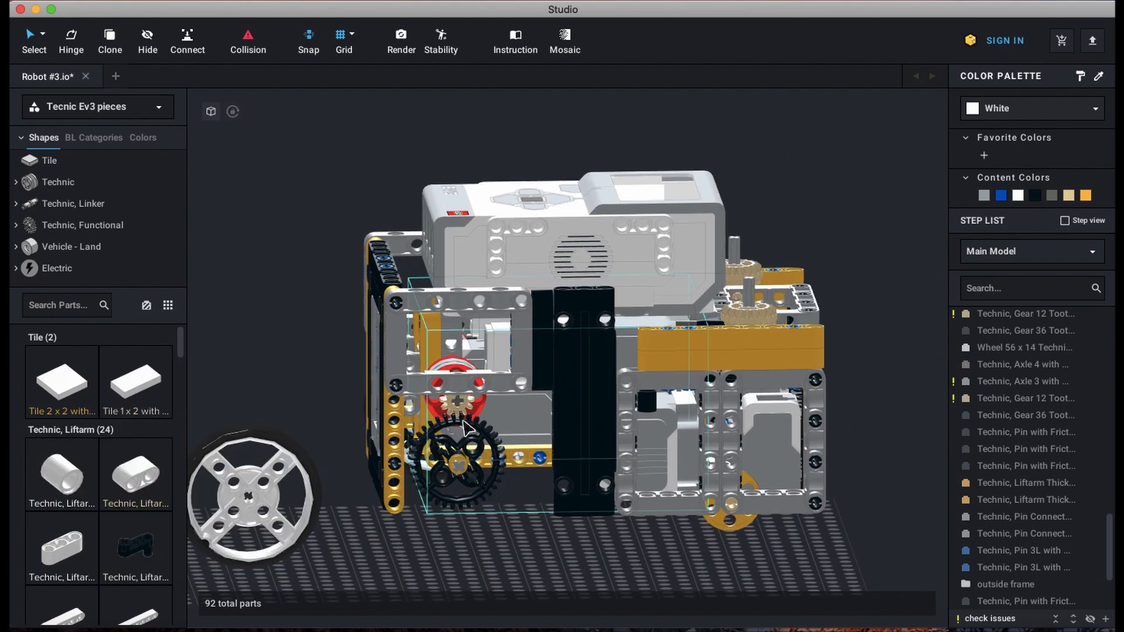
- Move the Motor setup assembly onto the baseplate, then clear the selection
click(808, 527)
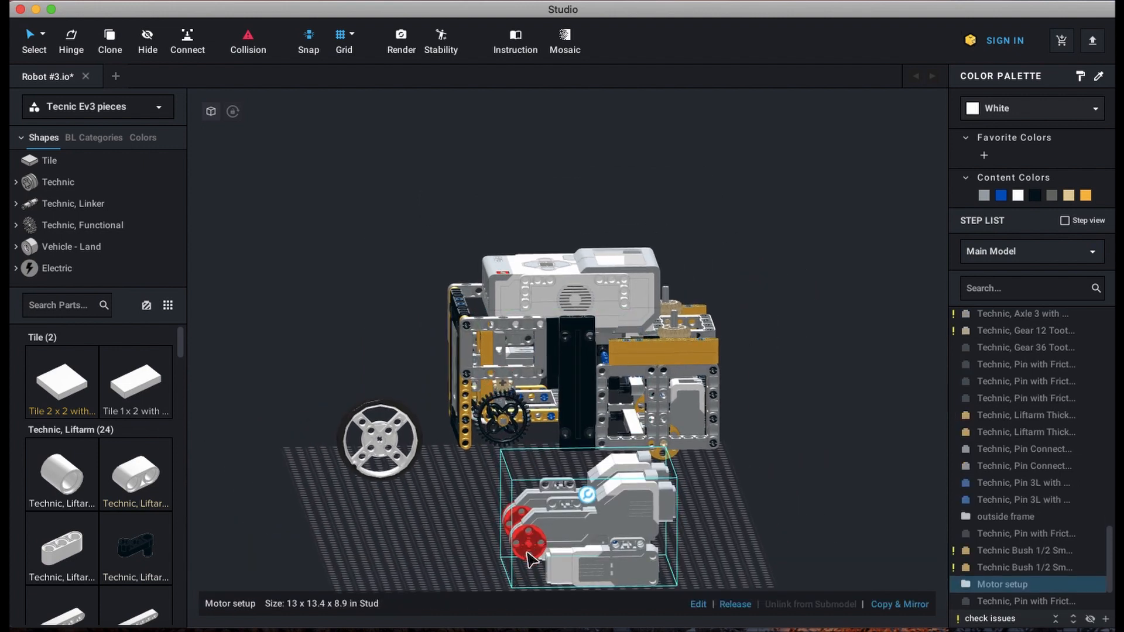
click(803, 520)
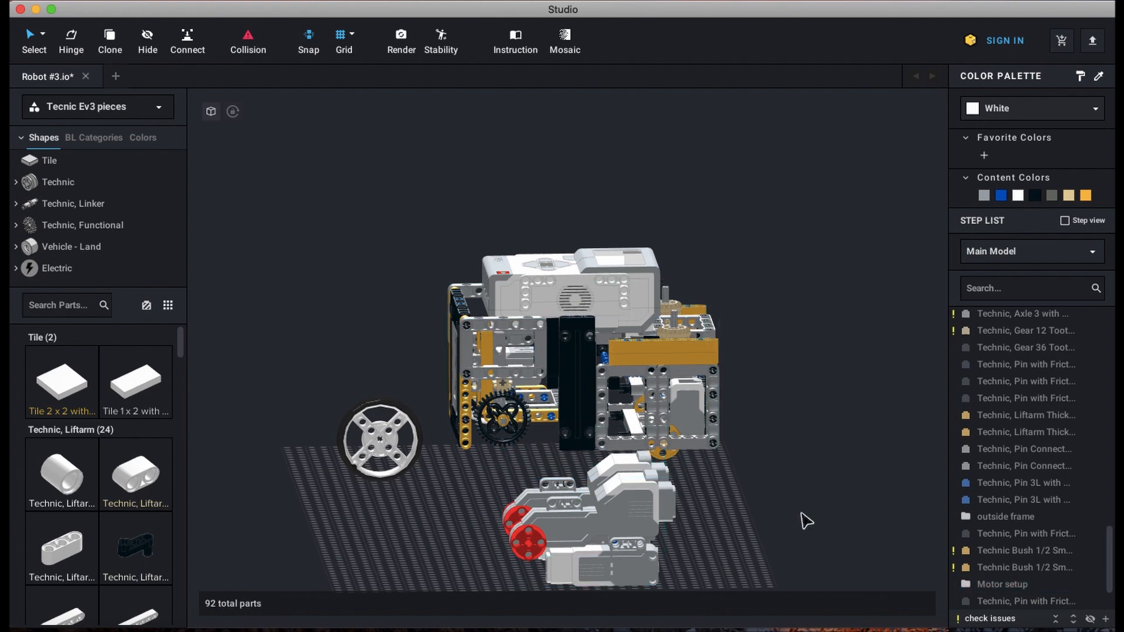